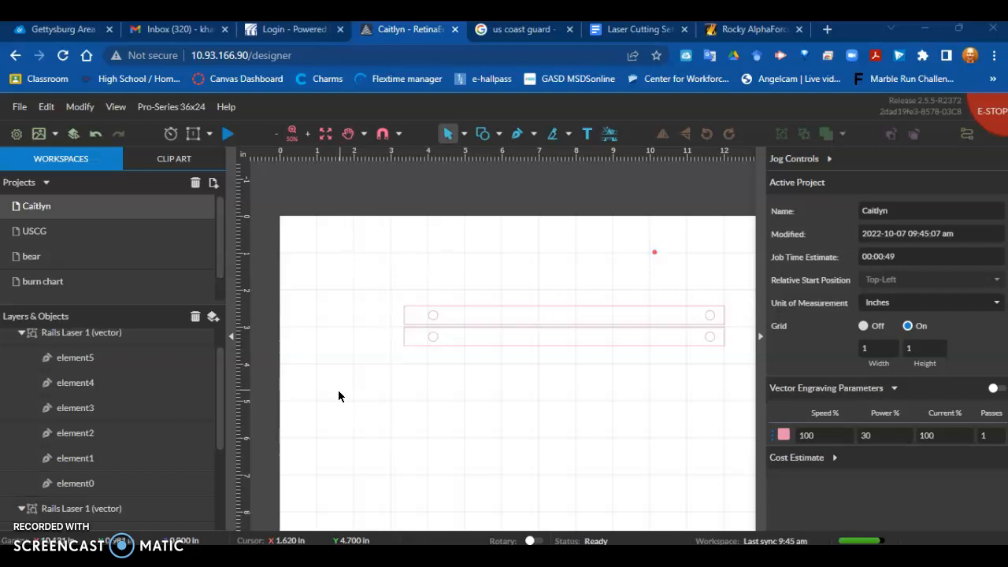
pyautogui.moveTo(495, 315)
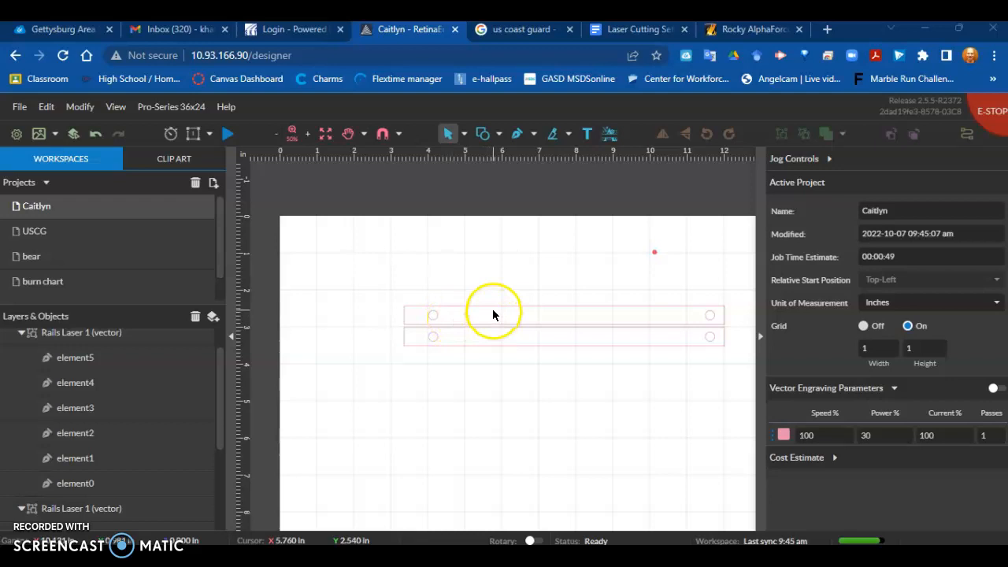
pyautogui.moveTo(529, 346)
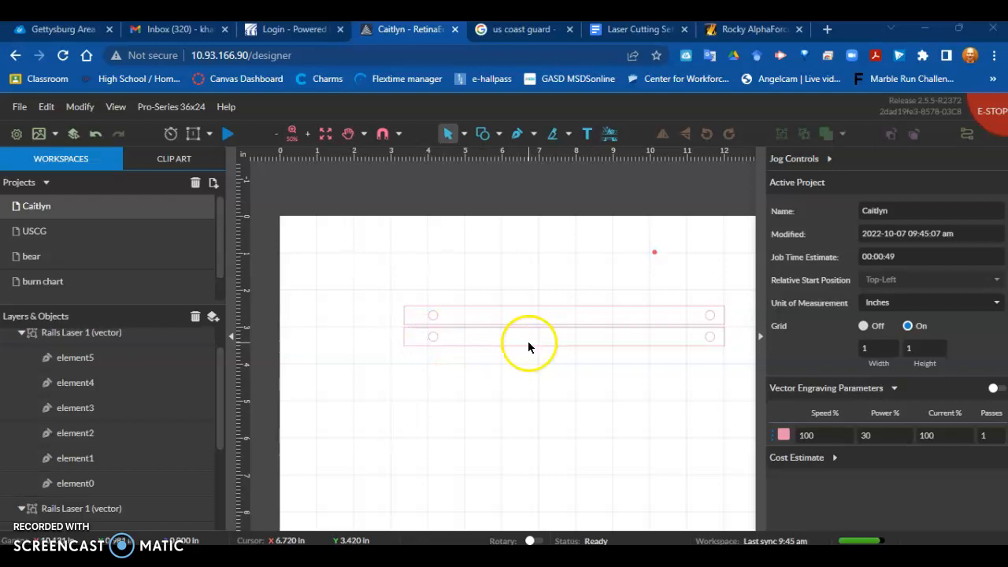
pyautogui.moveTo(466, 321)
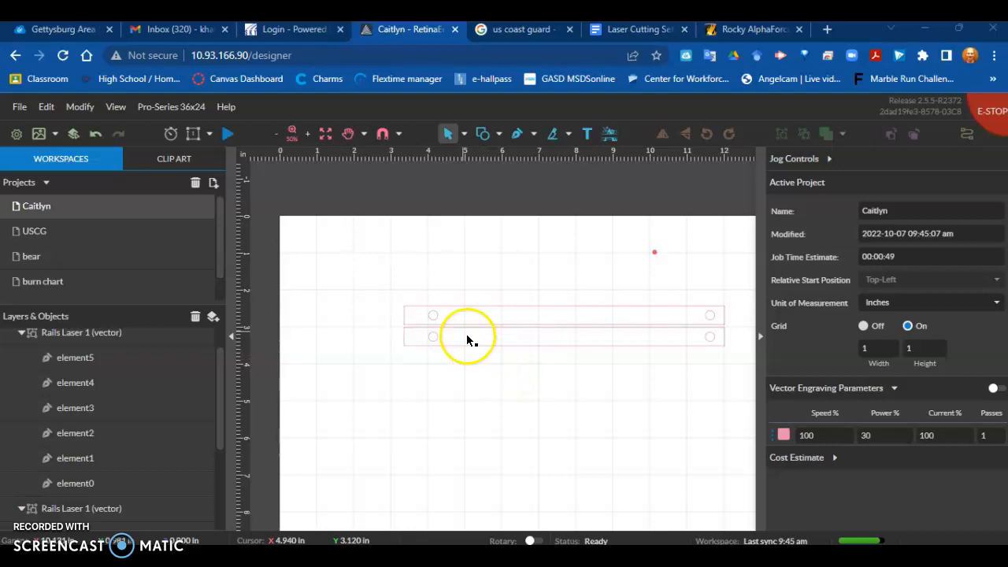
# Create a new empty project and name it 'Demo' in the Active Project panel.
pyautogui.click(19, 107)
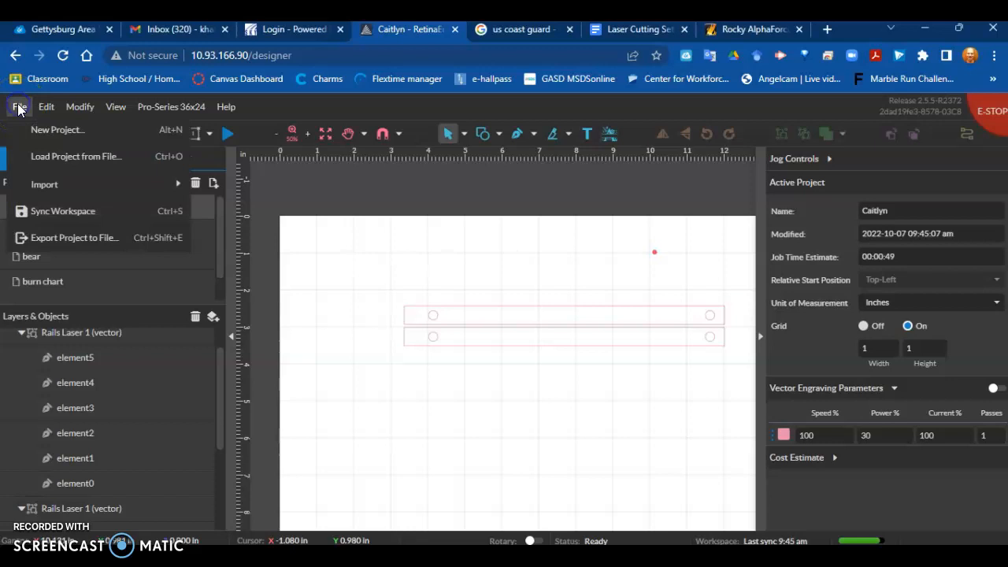
pyautogui.moveTo(56, 129)
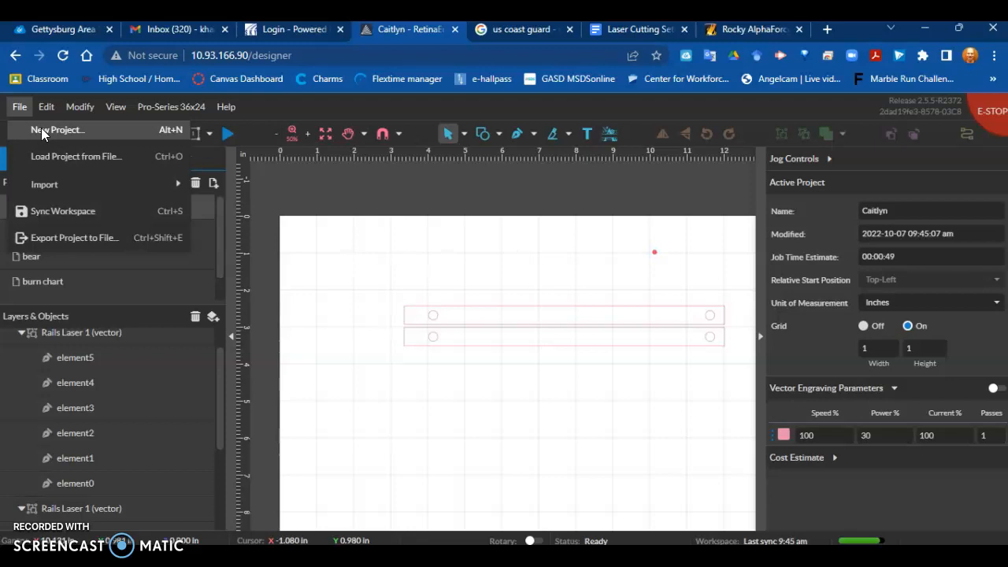
pyautogui.click(57, 129)
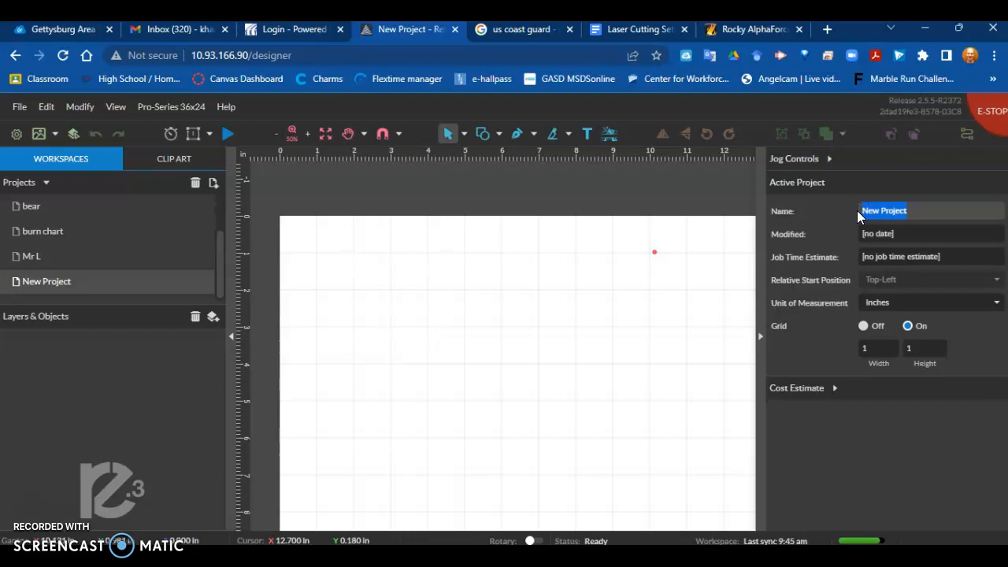
pyautogui.write('Demo')
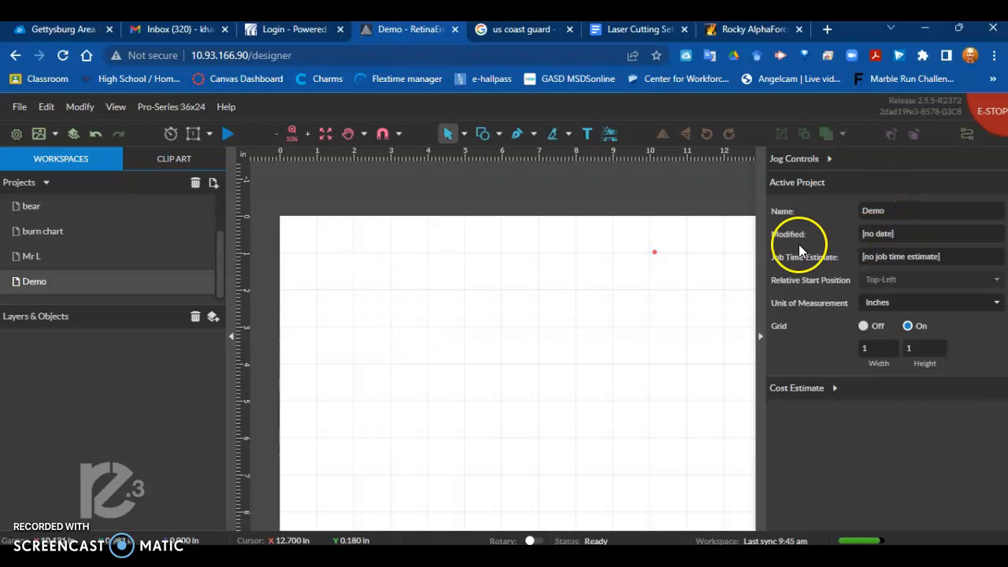
pyautogui.moveTo(129, 145)
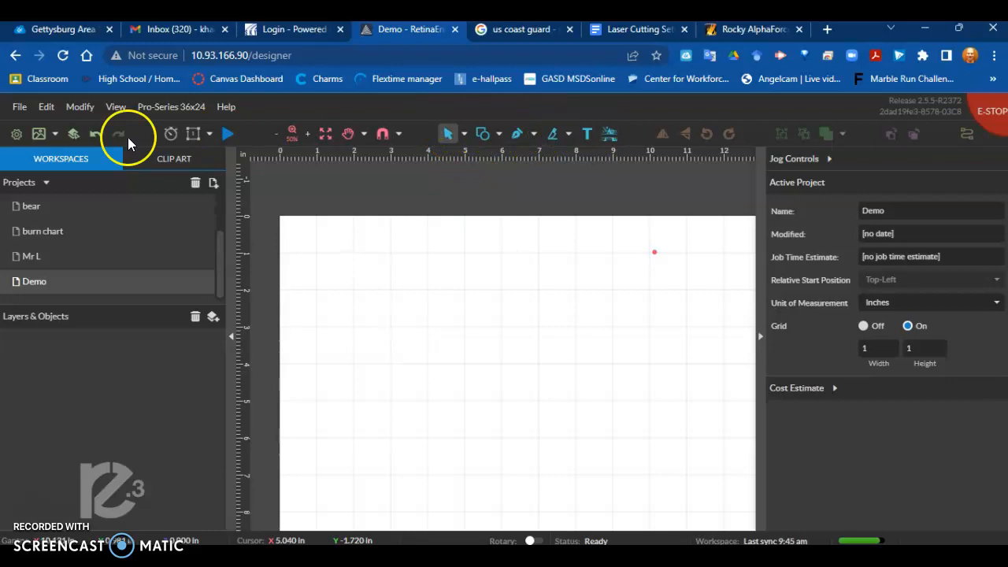
# Import the 'Rails Laser 1' PDF via File > Import > Image/Drawing.
pyautogui.click(19, 107)
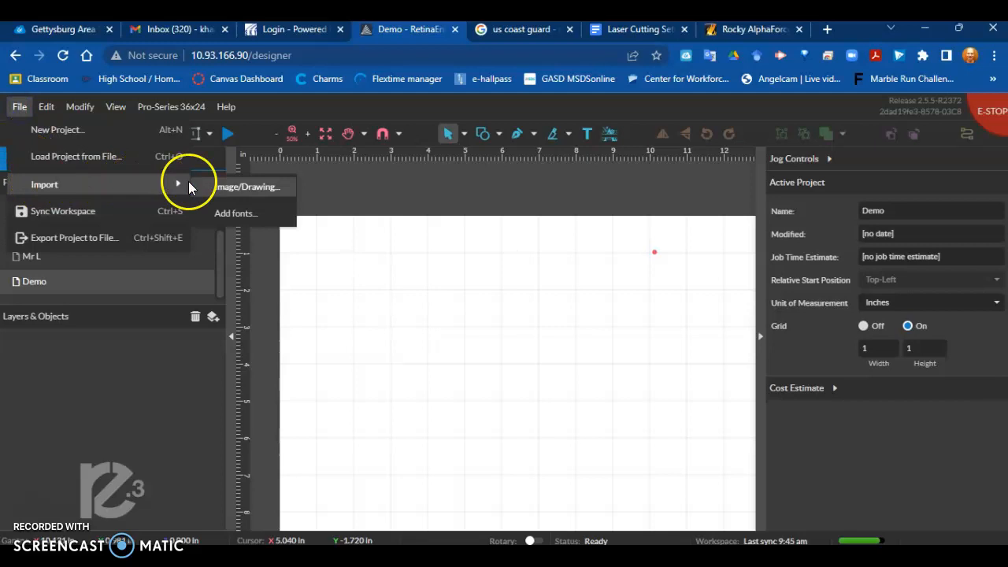
pyautogui.click(246, 186)
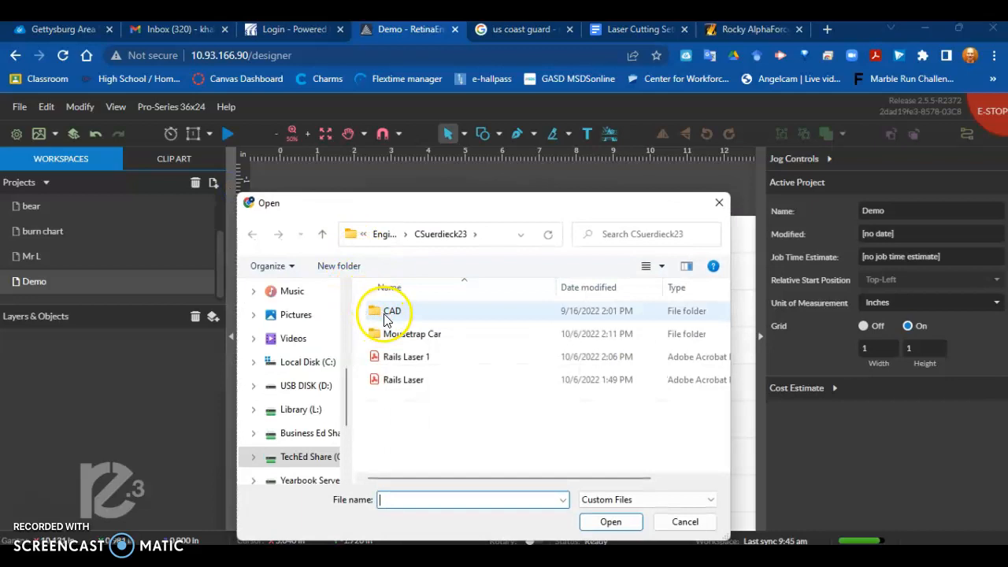
pyautogui.click(407, 356)
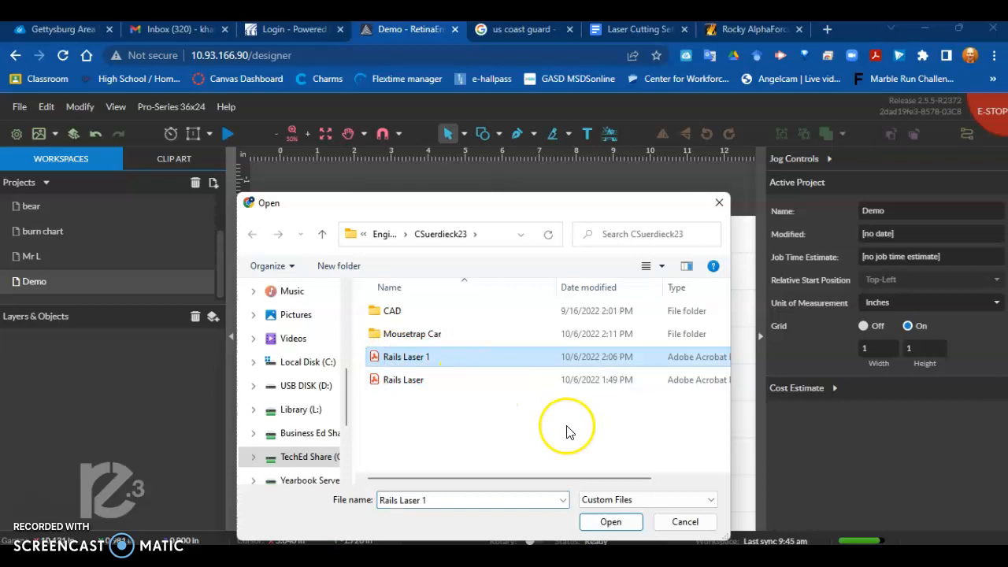
pyautogui.click(611, 521)
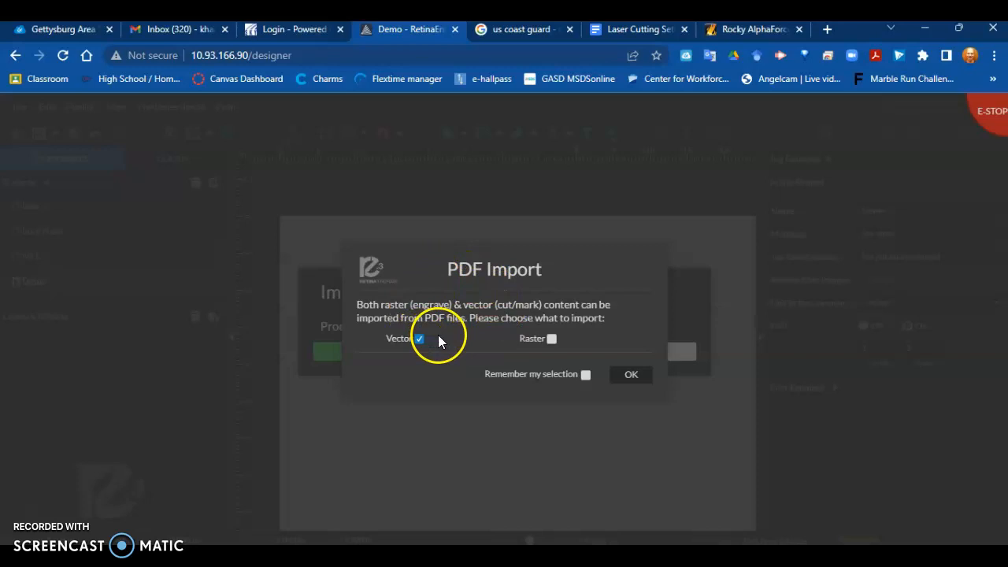
pyautogui.moveTo(424, 337)
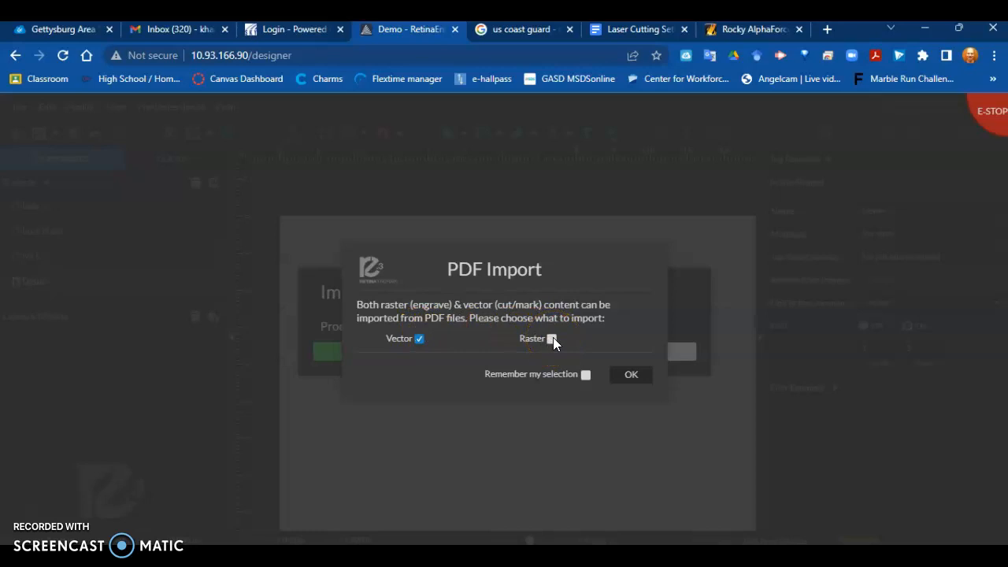
# Import only the vector content of Rails Laser 1, leaving raster unchecked.
pyautogui.click(420, 337)
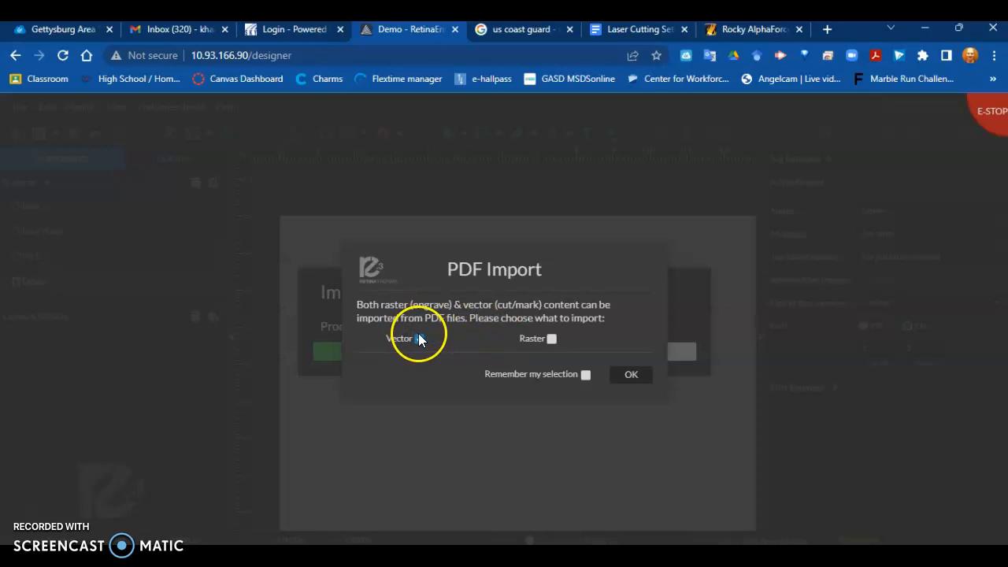
pyautogui.click(630, 375)
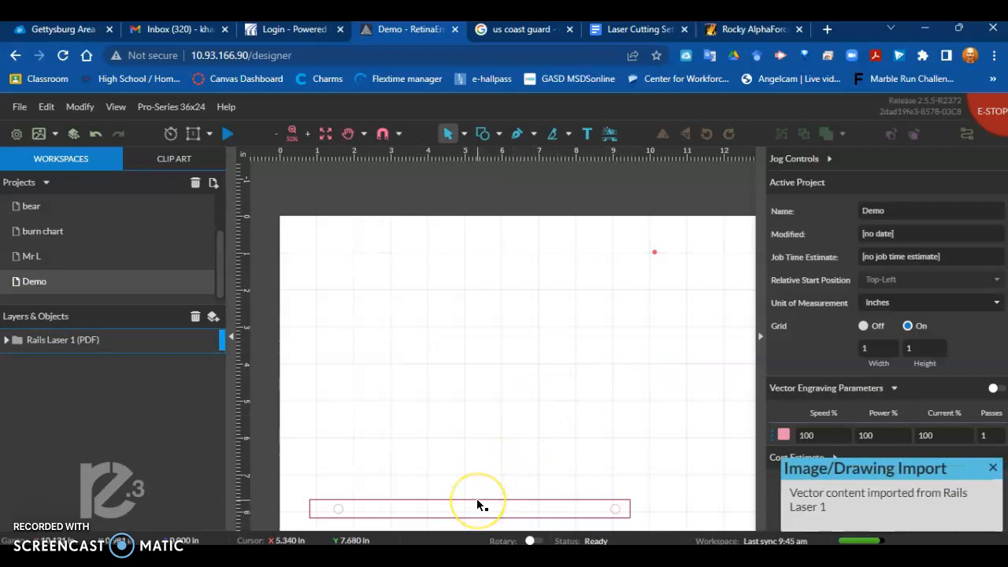
# Drag the rail outline so its corner snaps to the laser origin at the red marker.
pyautogui.click(654, 252)
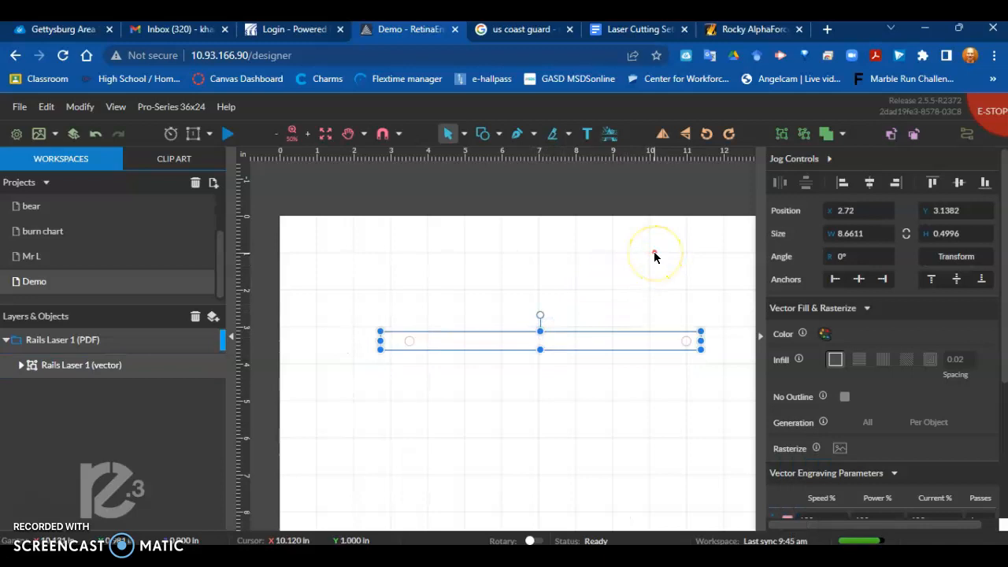
pyautogui.scroll(-3)
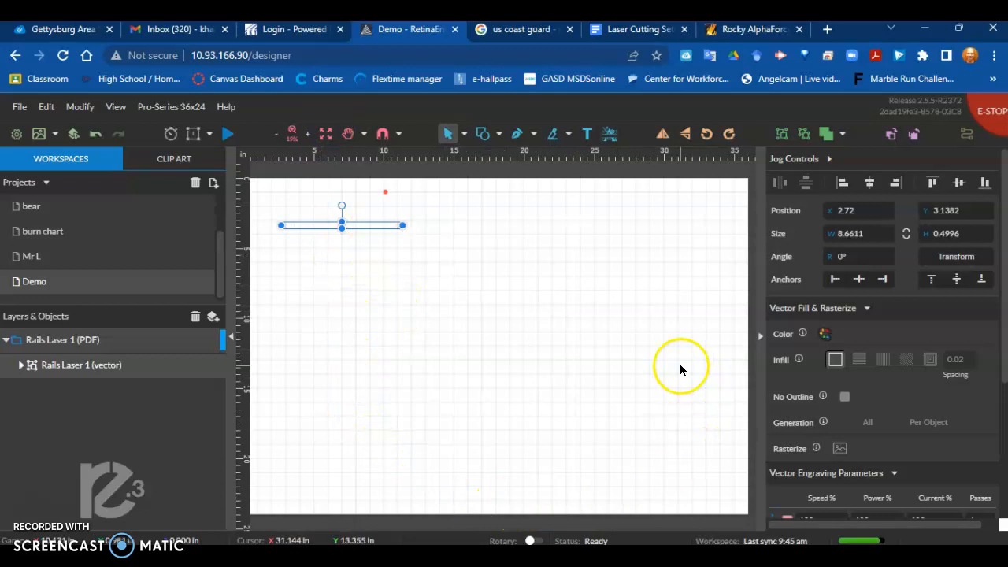
pyautogui.moveTo(307, 261)
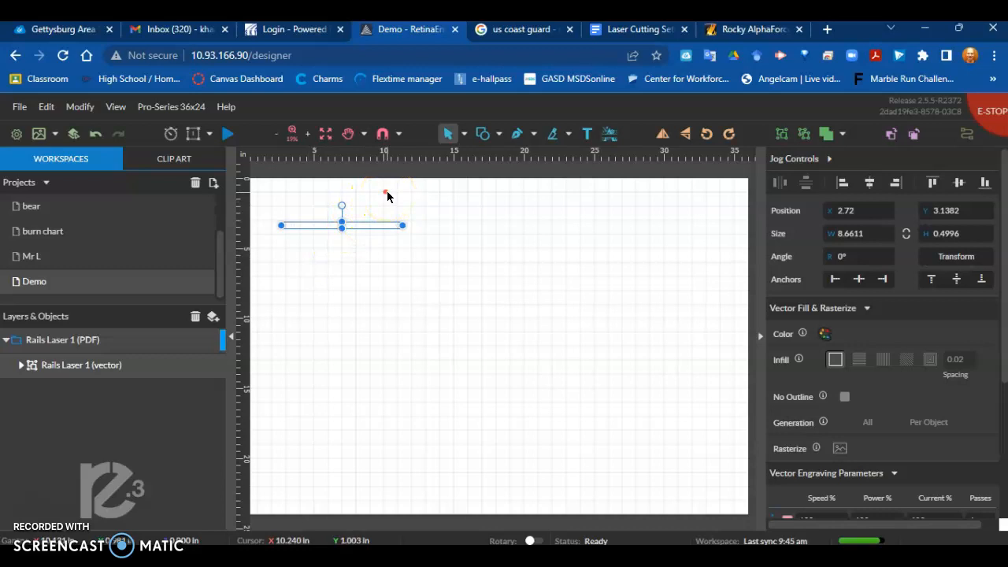
pyautogui.moveTo(341, 227); pyautogui.dragTo(413, 221)
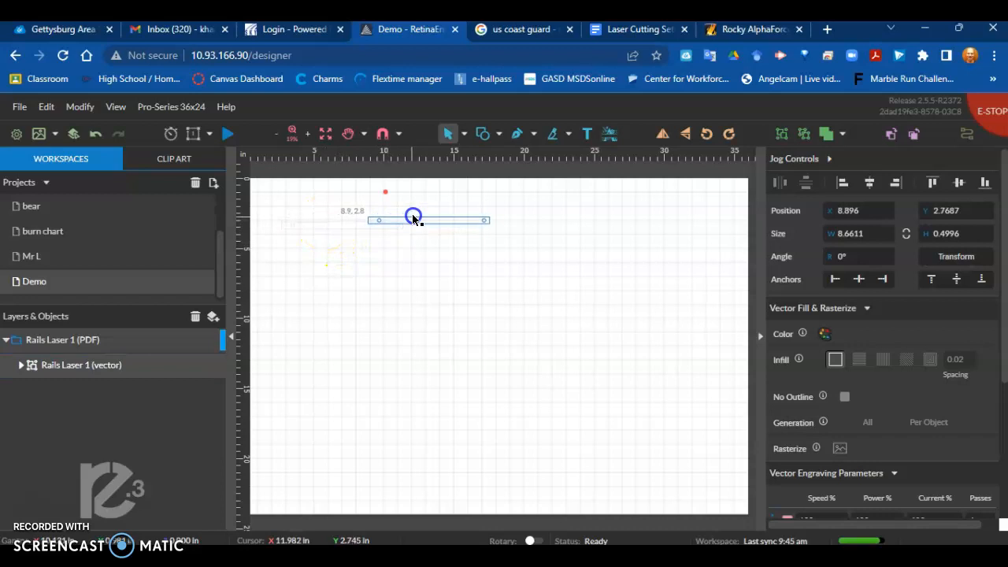
pyautogui.moveTo(413, 218); pyautogui.dragTo(444, 196)
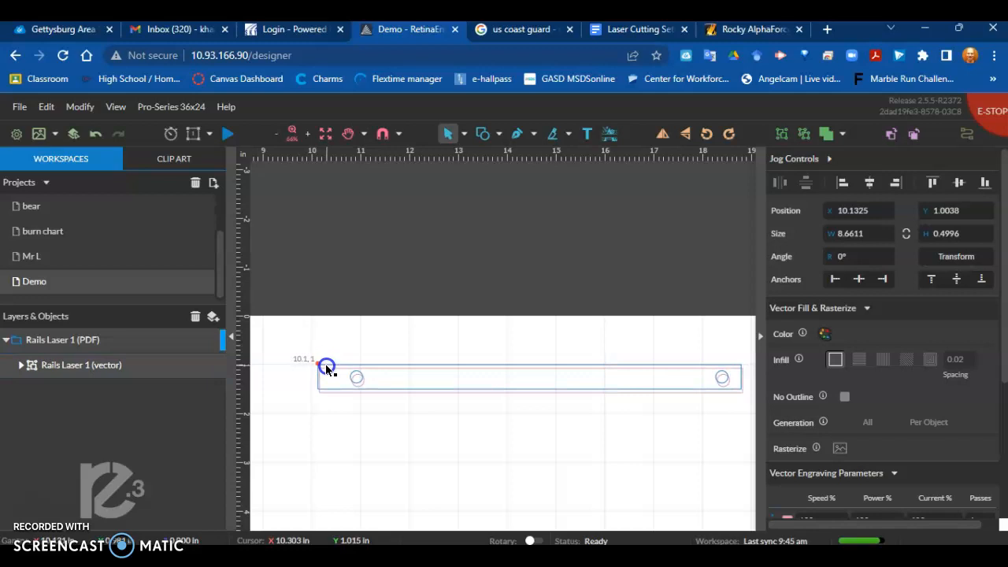
pyautogui.click(520, 378)
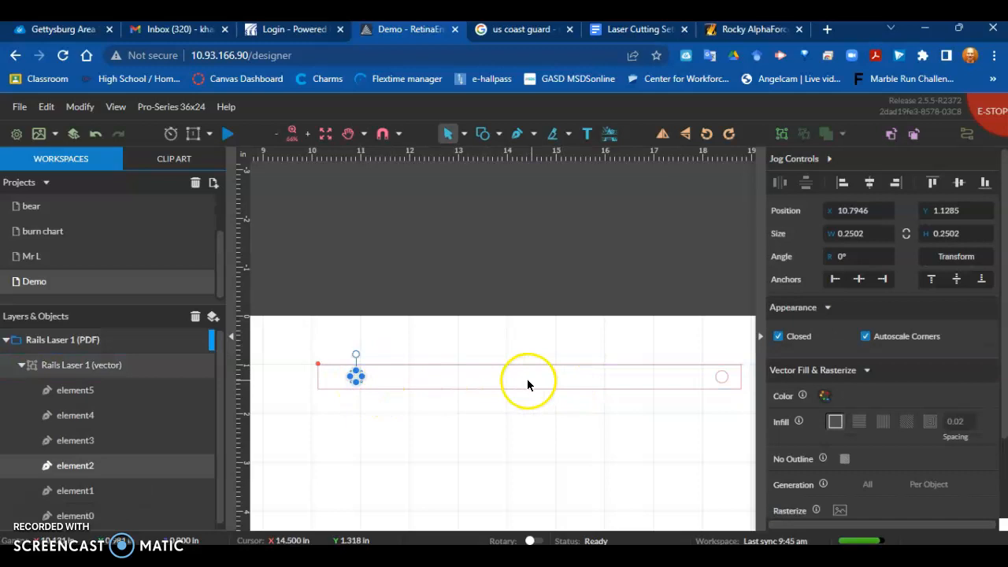
pyautogui.moveTo(76, 466)
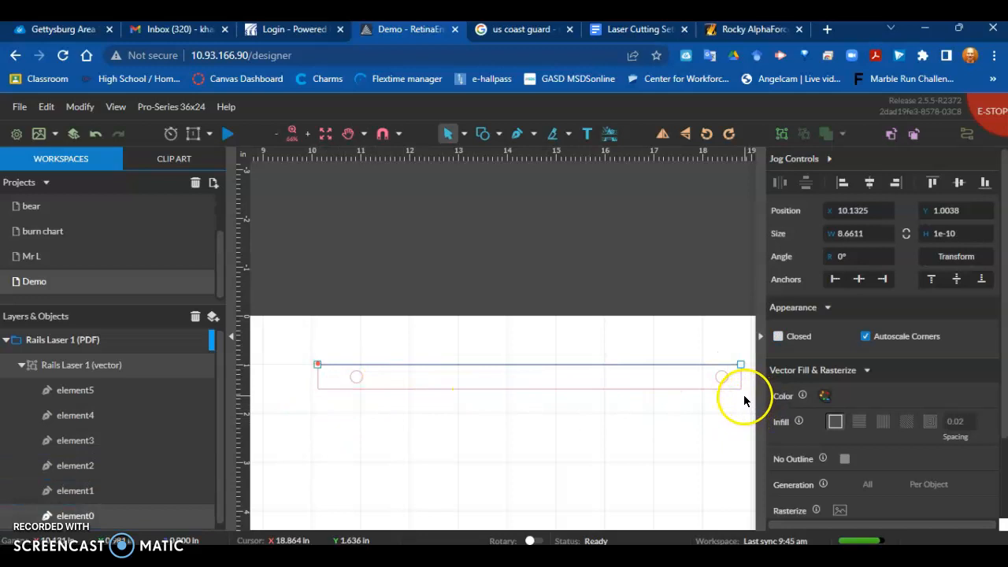
# Deselect everything so the Demo project's vector engraving settings are shown.
pyautogui.click(722, 377)
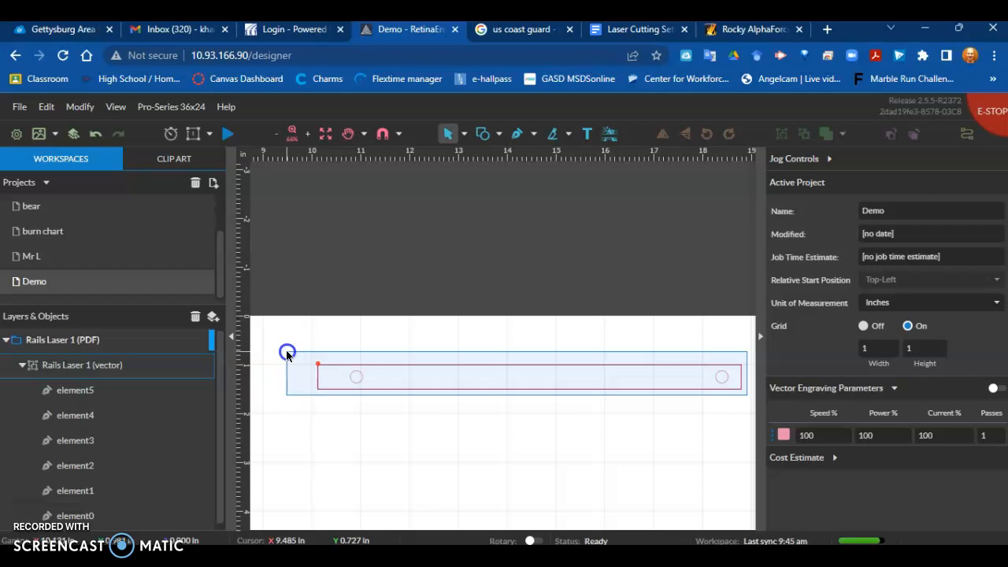
# Duplicate the rail, place the copy below the original and align the two rails.
pyautogui.click(516, 375)
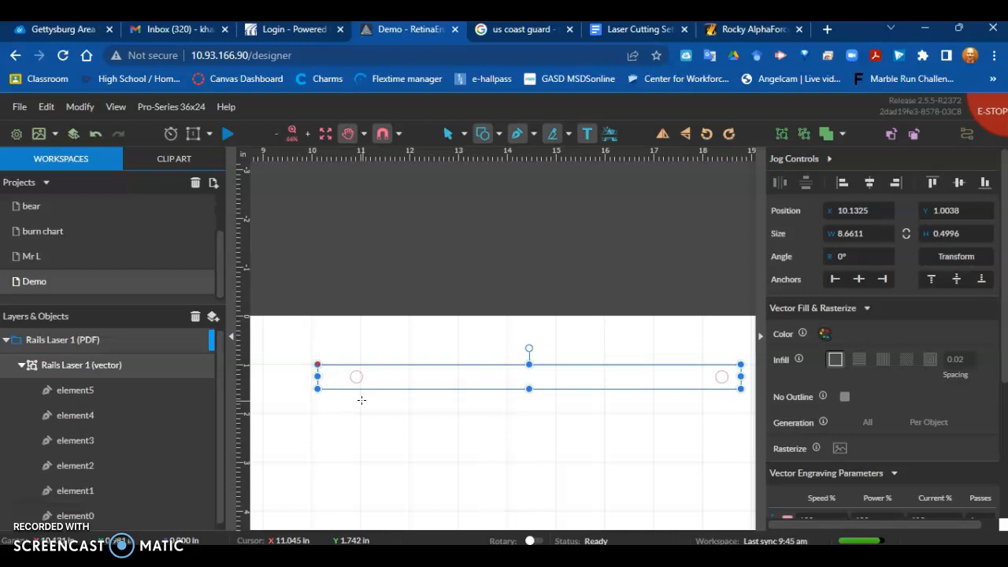
pyautogui.moveTo(356, 377); pyautogui.dragTo(394, 404)
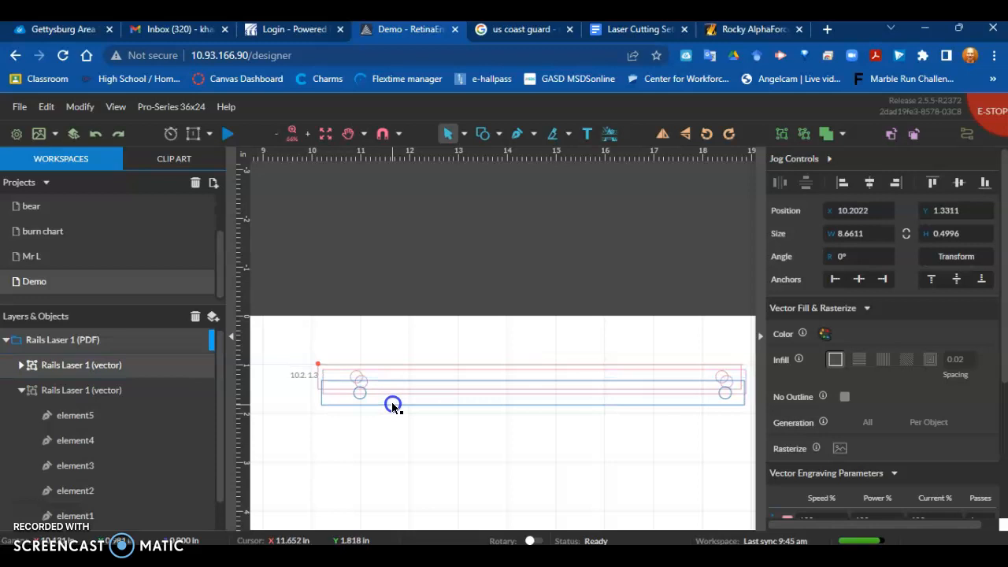
pyautogui.moveTo(394, 406); pyautogui.dragTo(382, 426)
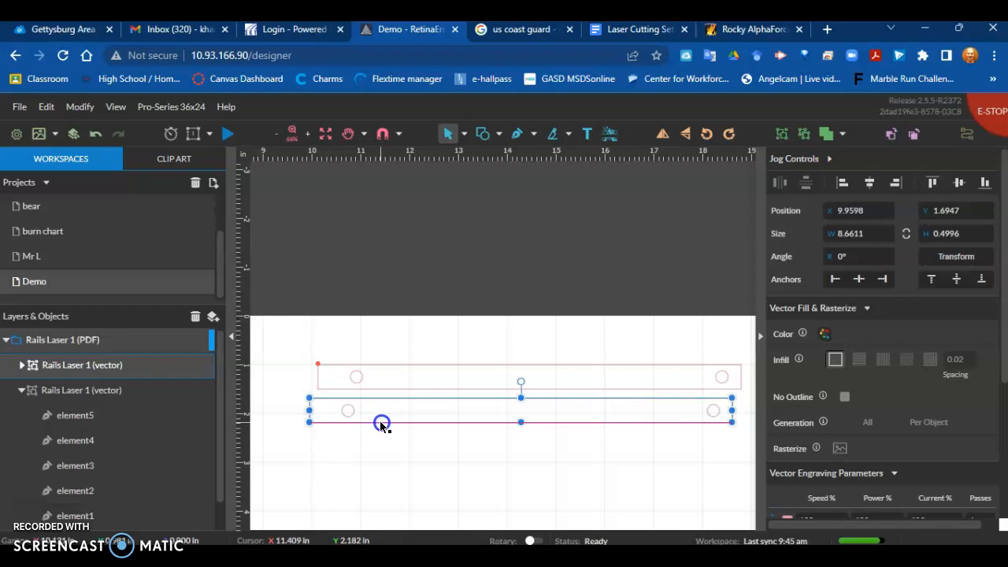
pyautogui.click(870, 182)
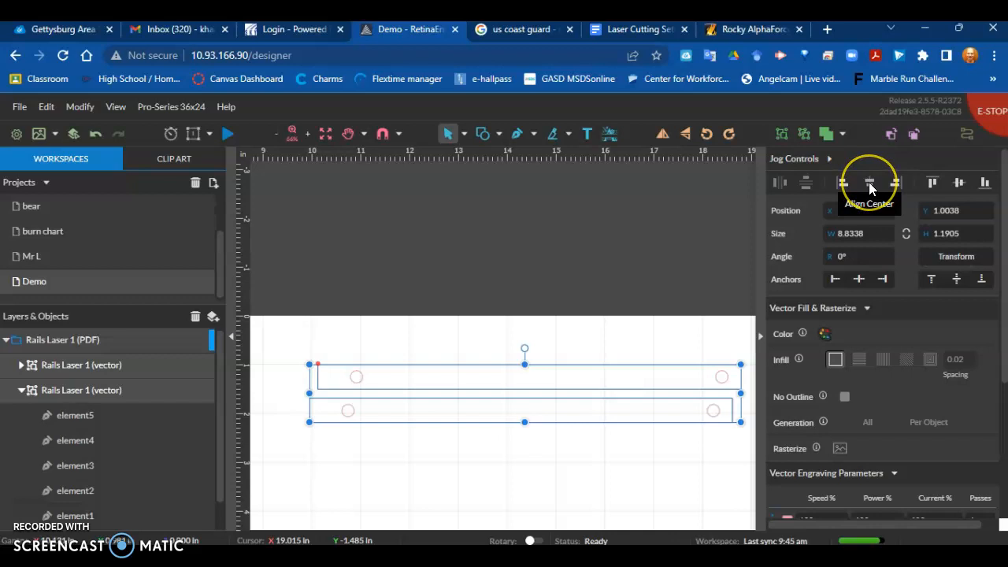
pyautogui.click(870, 183)
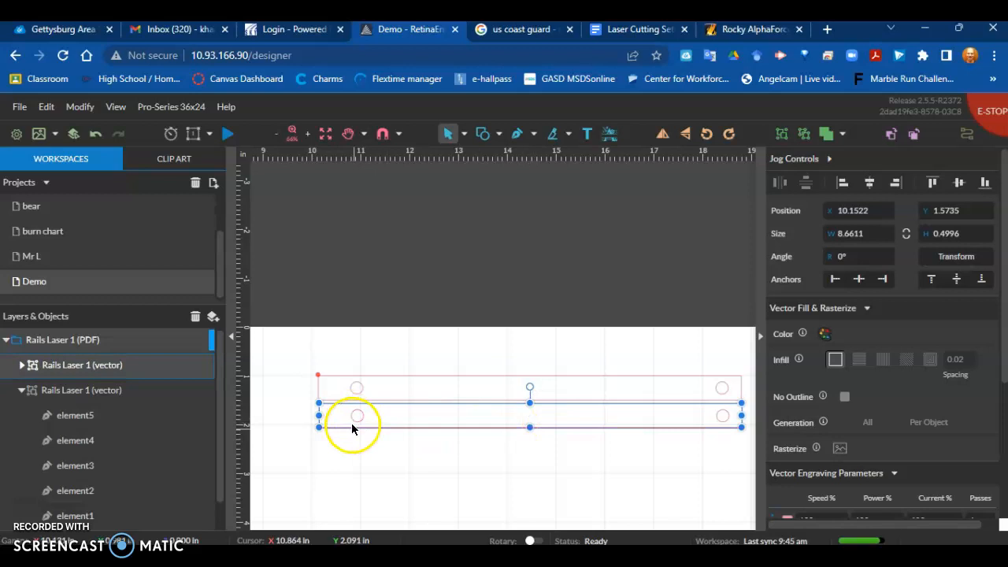
pyautogui.click(558, 473)
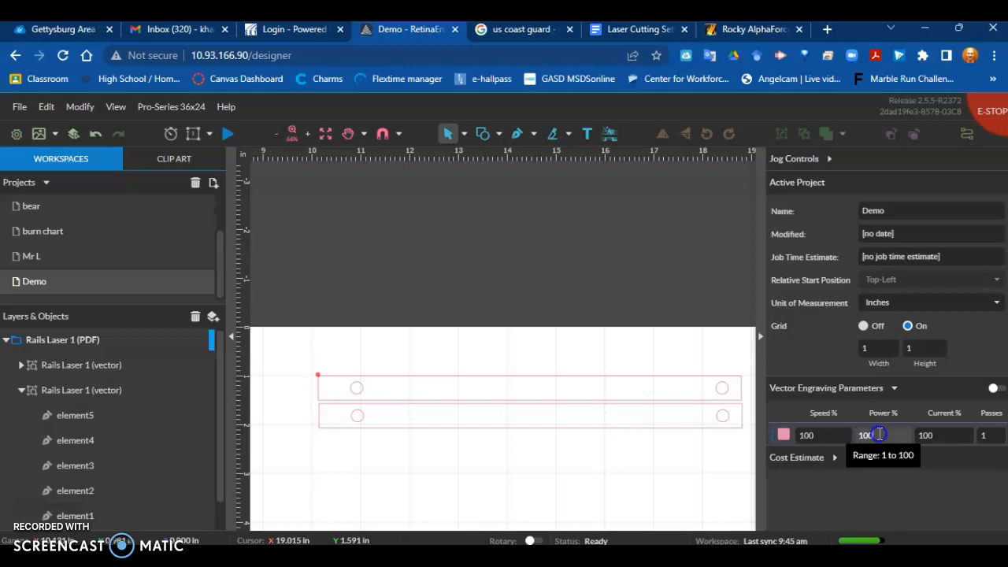
# Enter 30 in the Vector Engraving Power % field.
pyautogui.write('30')
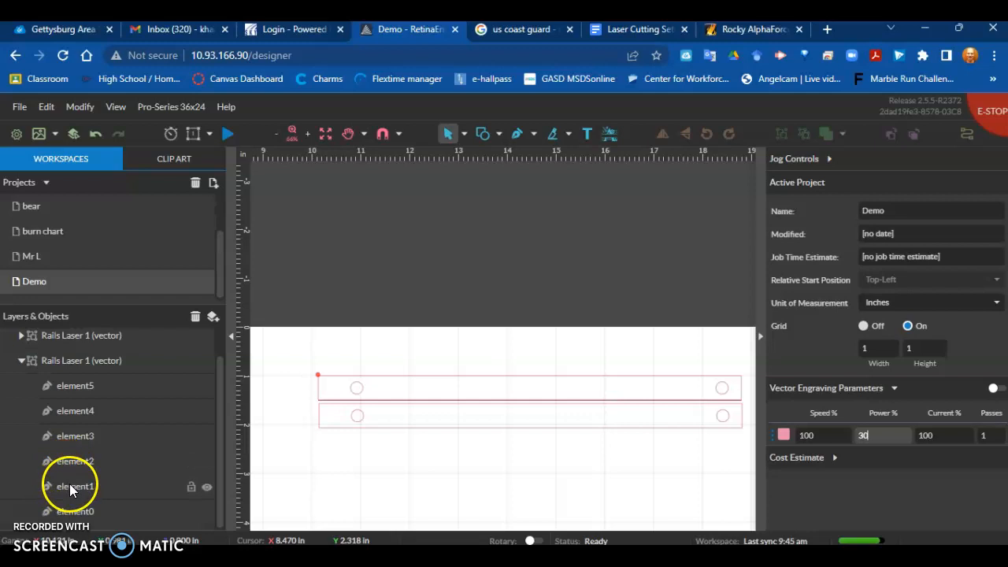
# Collapse the Rails Laser 1 vector element lists in Layers & Objects.
pyautogui.click(76, 458)
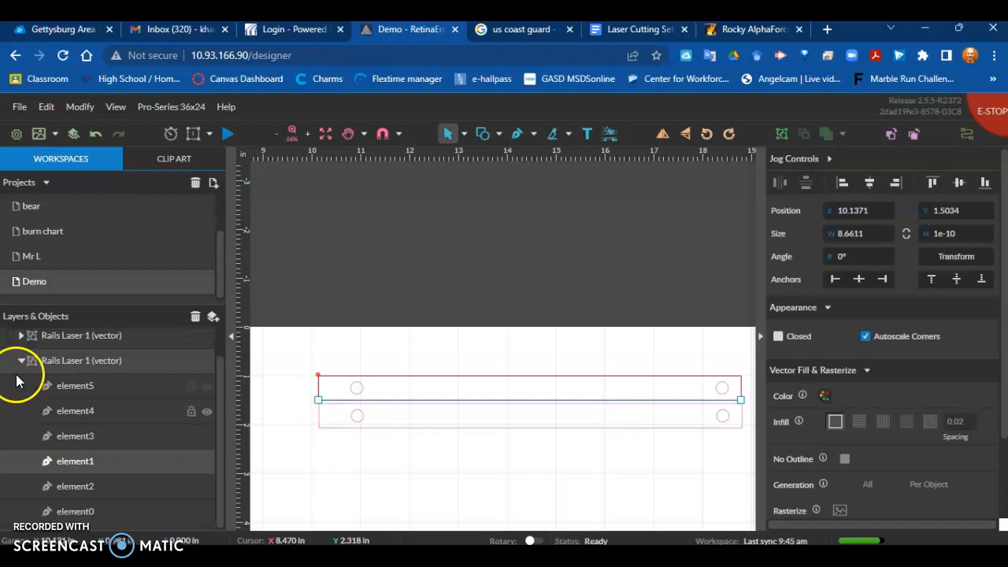
pyautogui.click(20, 359)
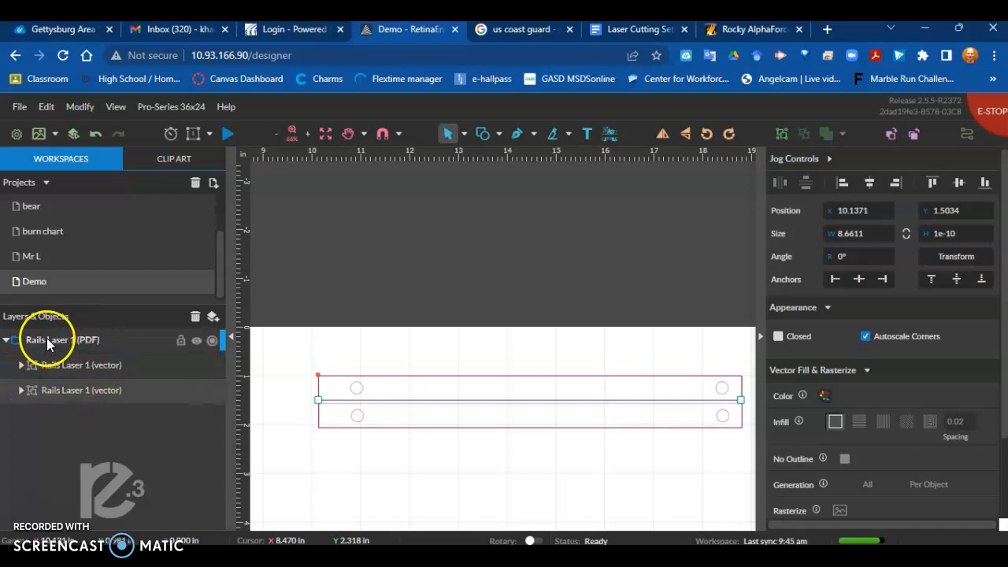